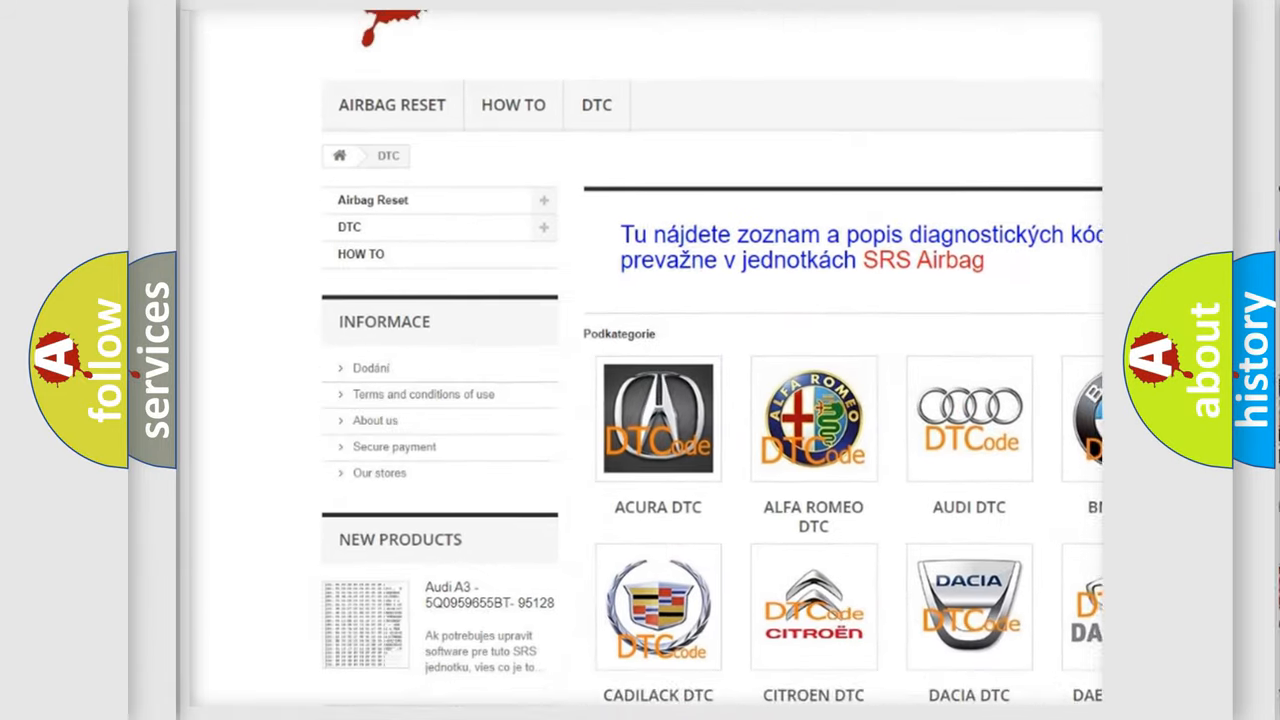
{"action": "scroll", "scroll_direction": "down", "scroll_amount": 3}
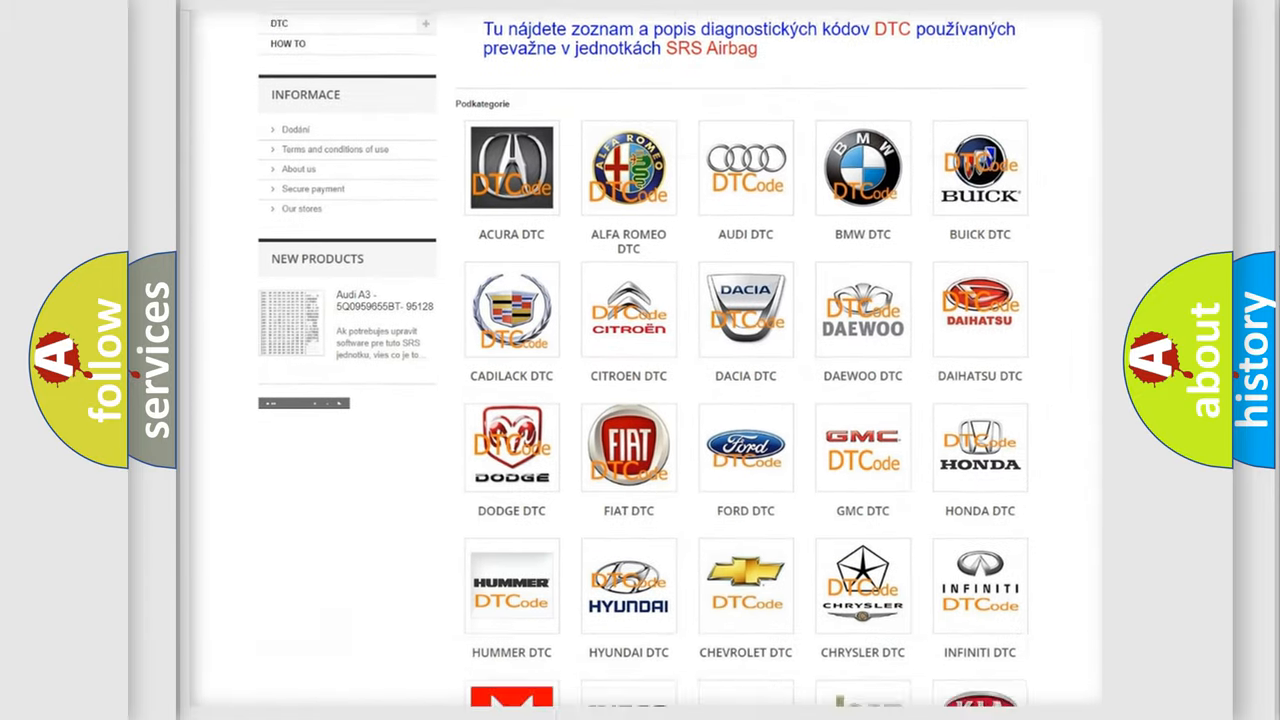
{"action": "scroll", "scroll_direction": "down", "scroll_amount": 3}
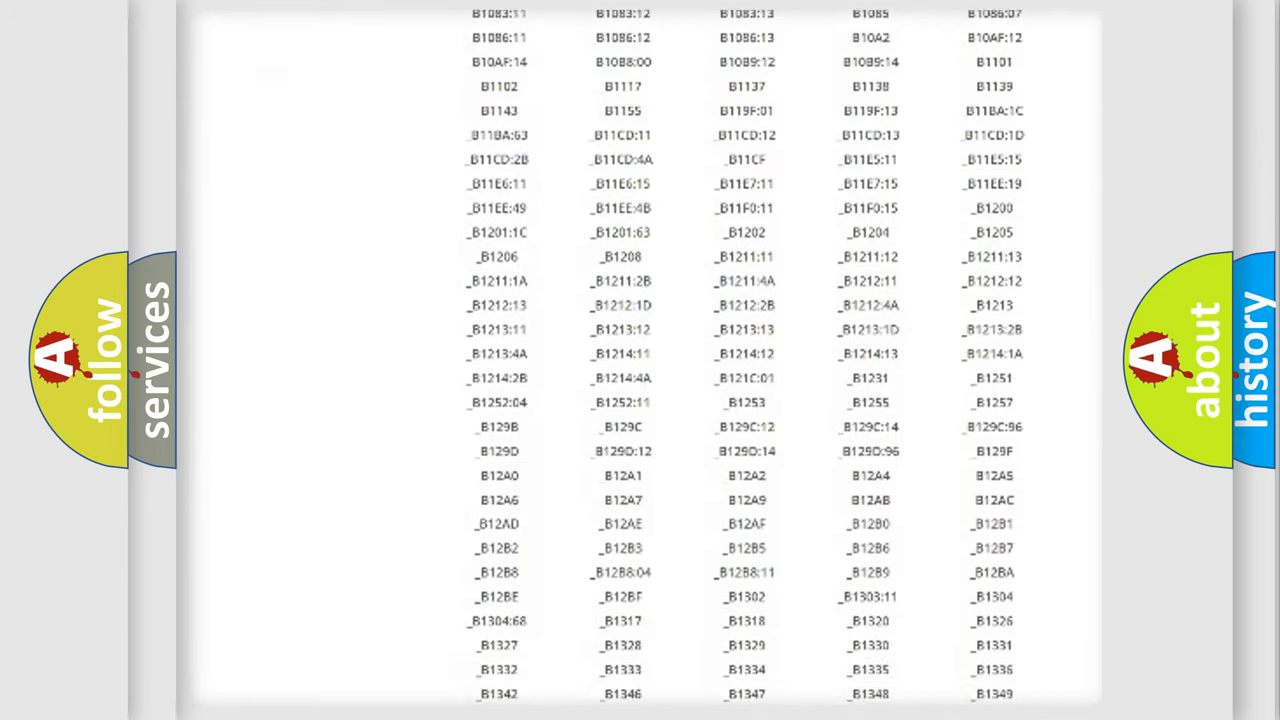
{"action": "scroll", "scroll_direction": "down", "scroll_amount": 3}
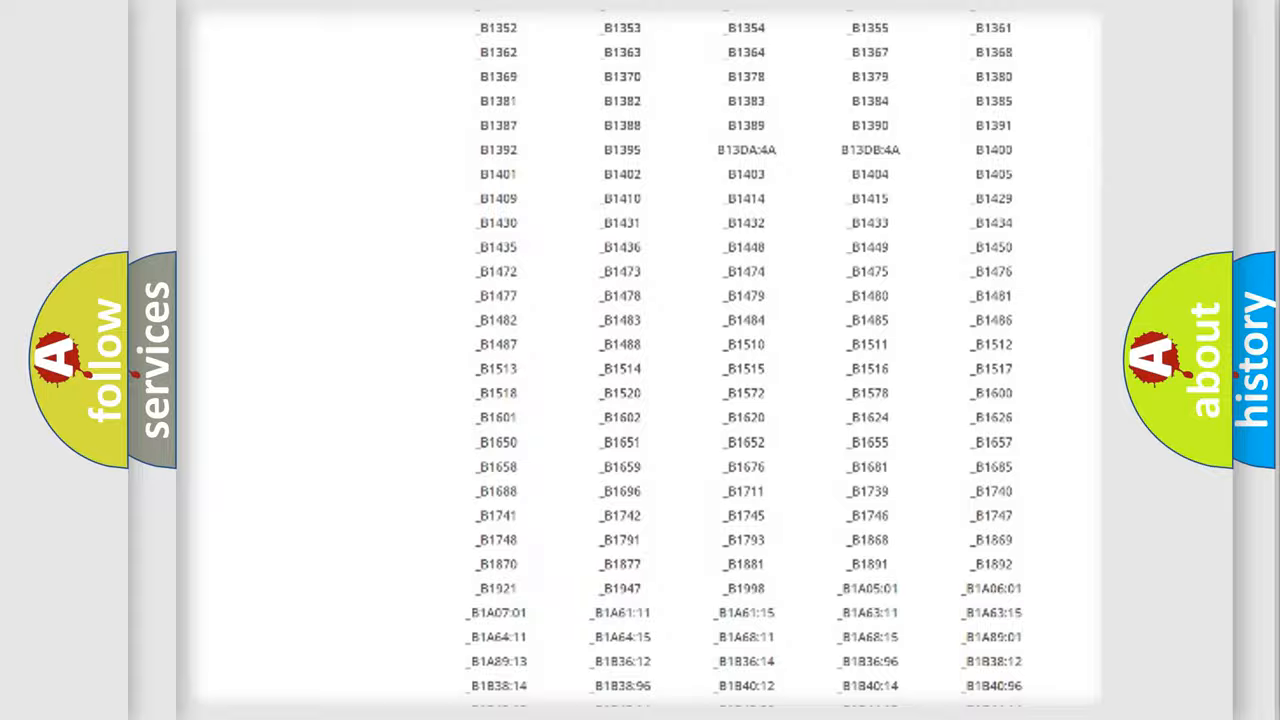